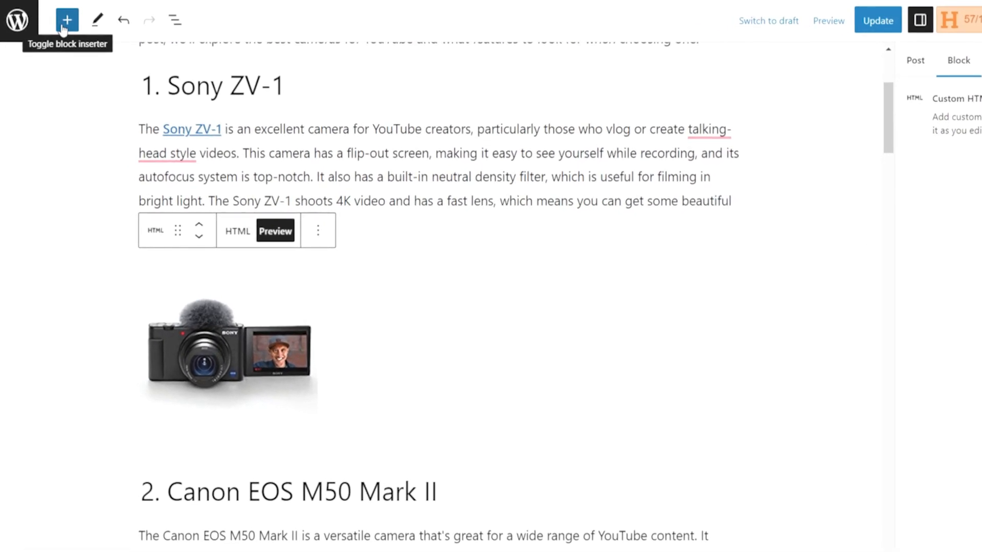
Switch to the live Best Camera For YouTubers post and scroll to its Sony ZV-1 section.
{"action": "left_click", "coordinate": [827, 20]}
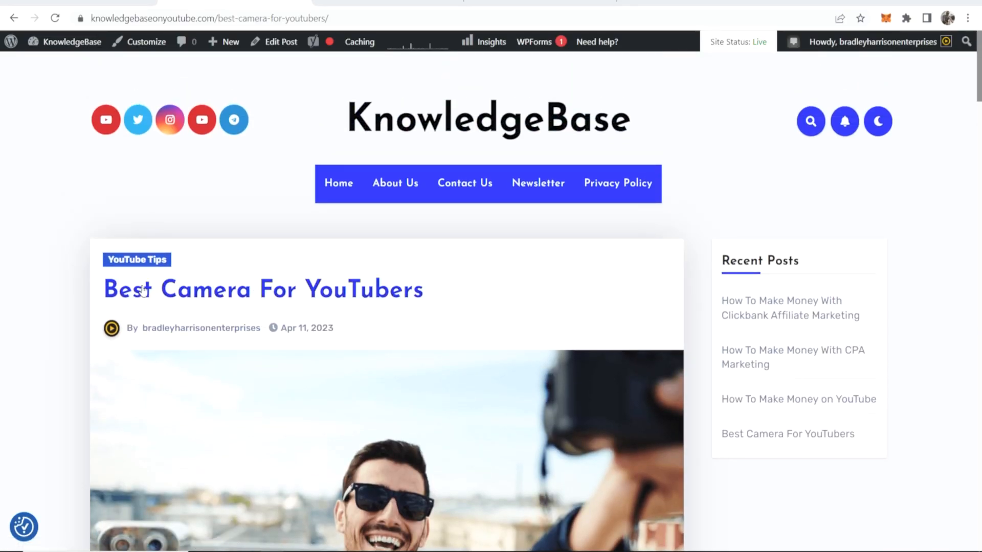
{"action": "scroll", "scroll_direction": "down", "scroll_amount": 3}
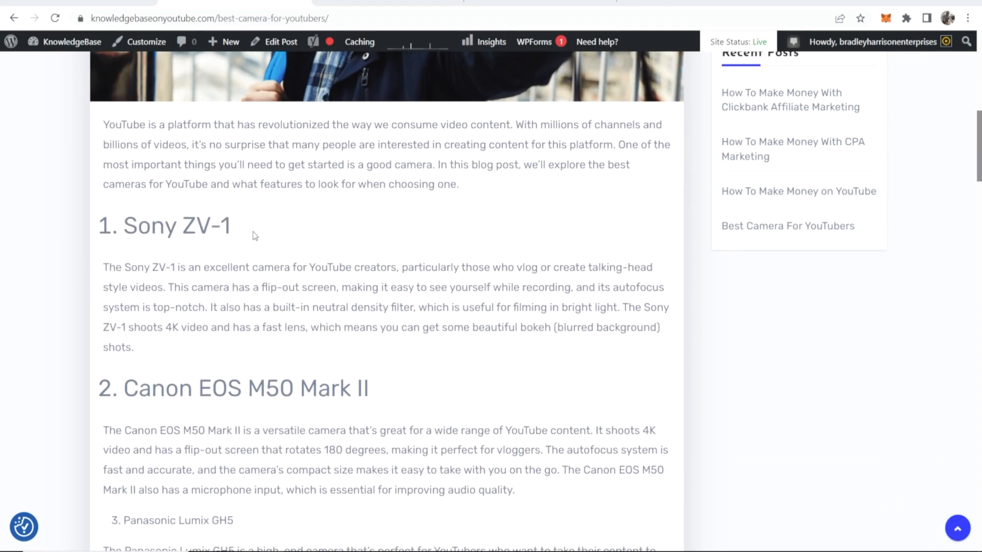
{"action": "double_click", "coordinate": [175, 226]}
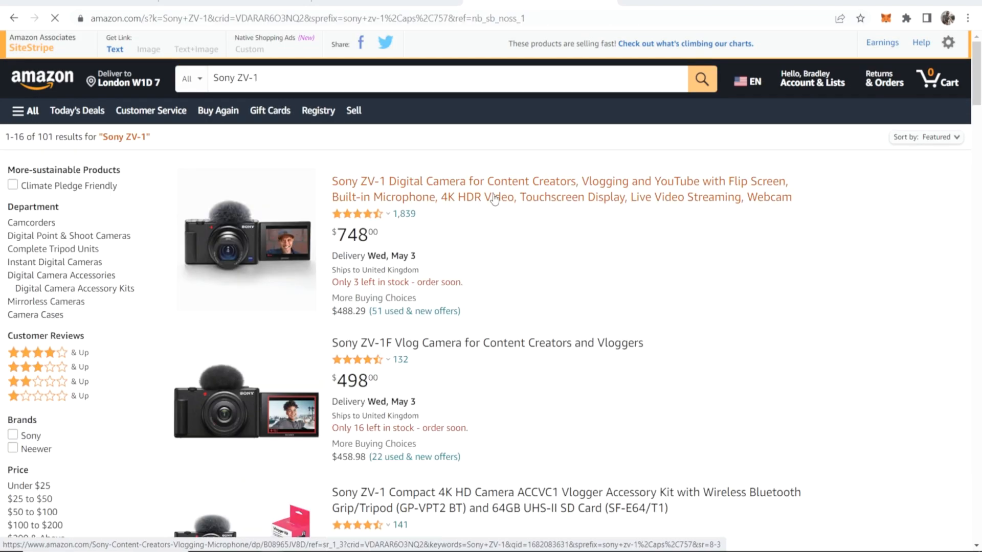
{"action": "mouse_move", "coordinate": [415, 153]}
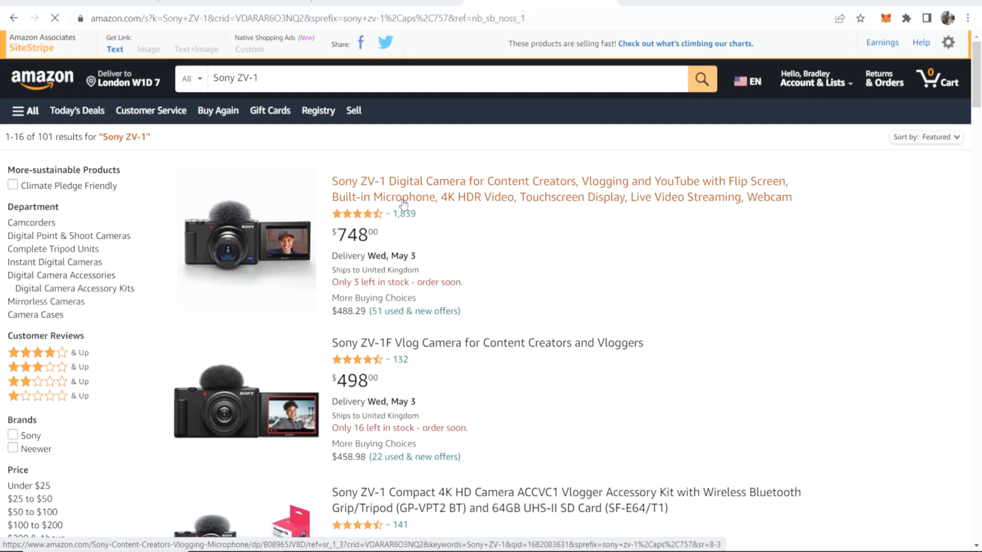
{"action": "mouse_move", "coordinate": [158, 165]}
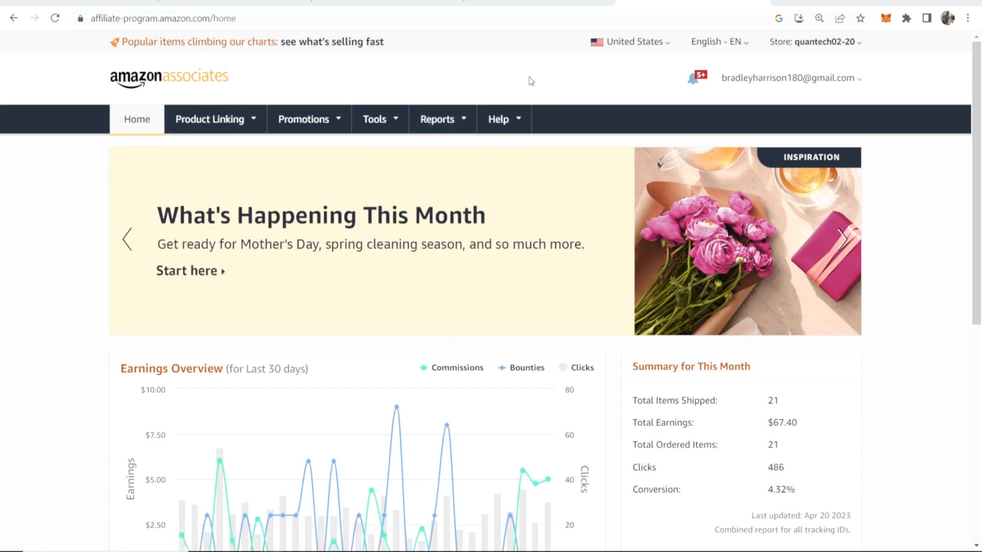
{"action": "mouse_move", "coordinate": [560, 78]}
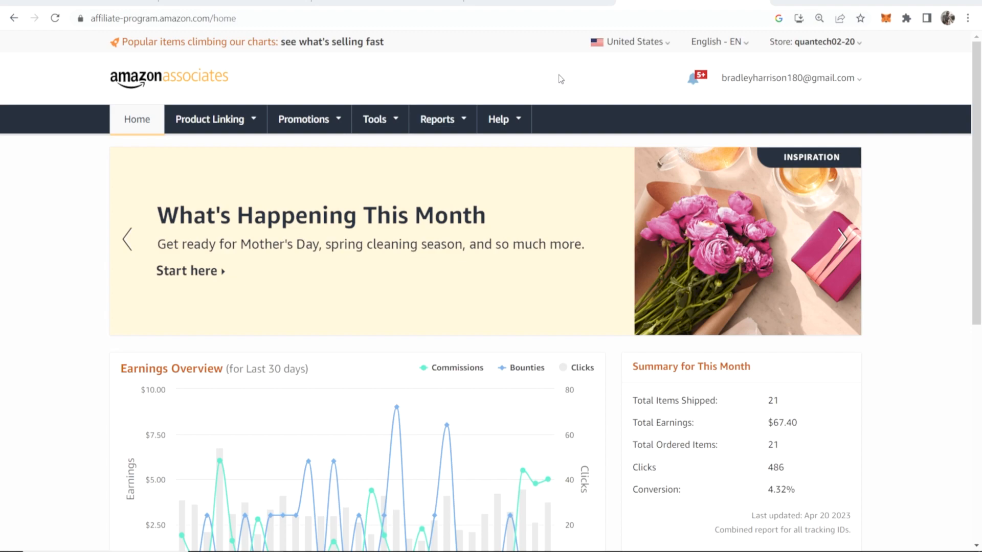
Scroll through the Amazon Associates Home dashboard's earnings overview and monthly summary.
{"action": "scroll", "scroll_direction": "down", "scroll_amount": 3}
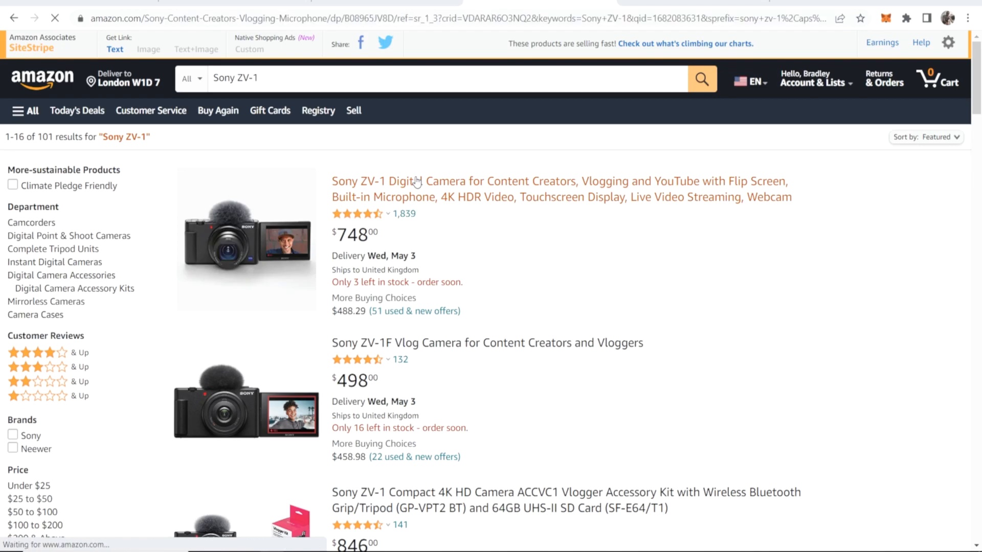
Open the Sony ZV-1 product page and select its SiteStripe short text affiliate link.
{"action": "left_click", "coordinate": [417, 181]}
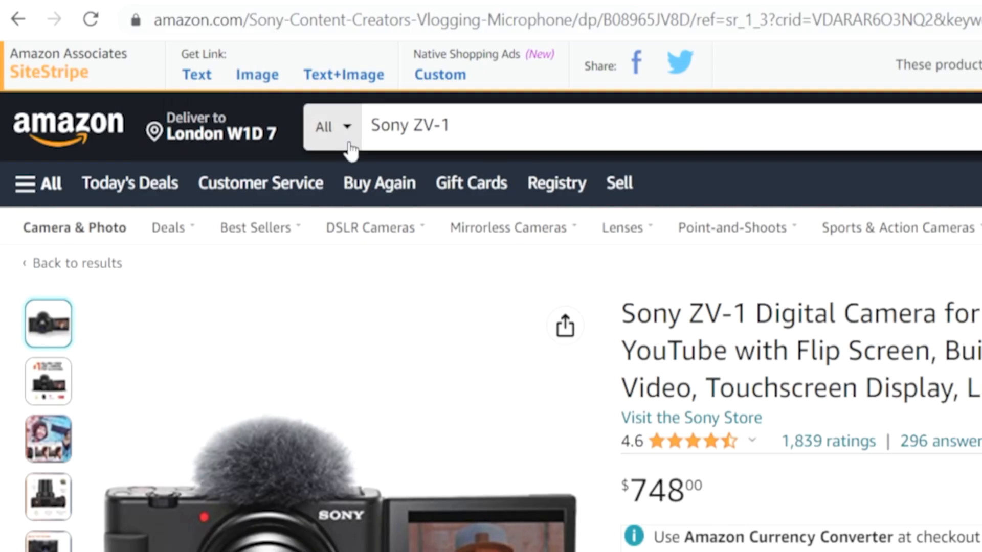
{"action": "mouse_move", "coordinate": [216, 69]}
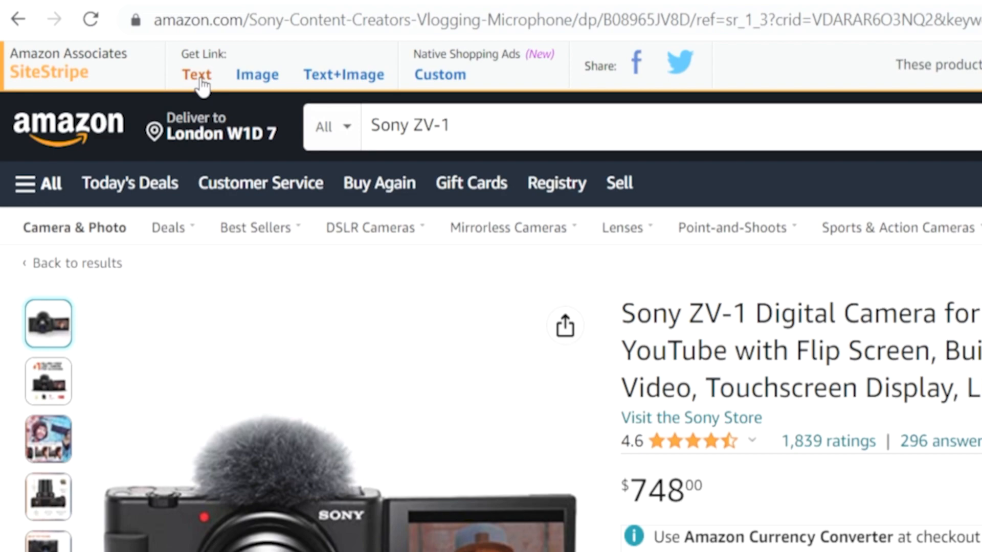
{"action": "left_click", "coordinate": [196, 73]}
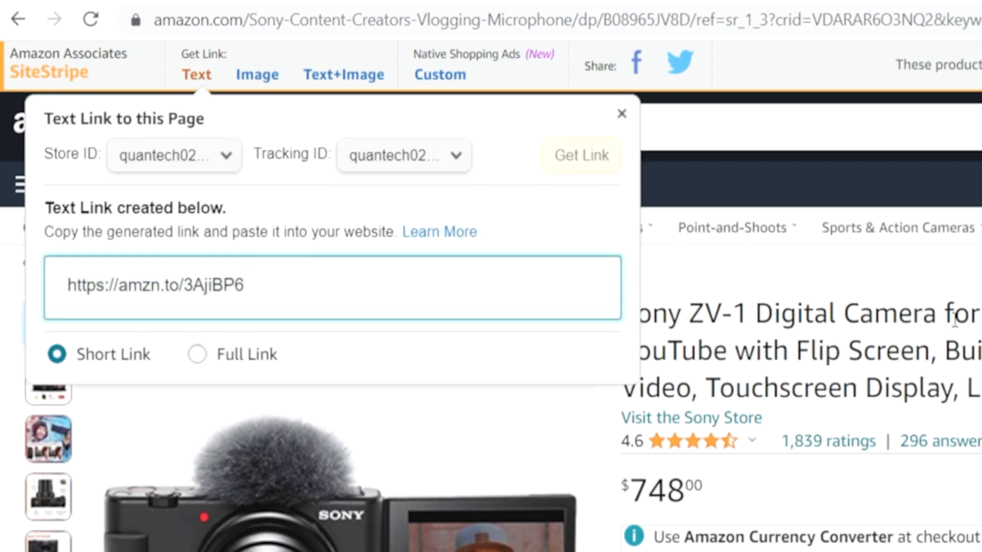
{"action": "triple_click", "coordinate": [153, 284]}
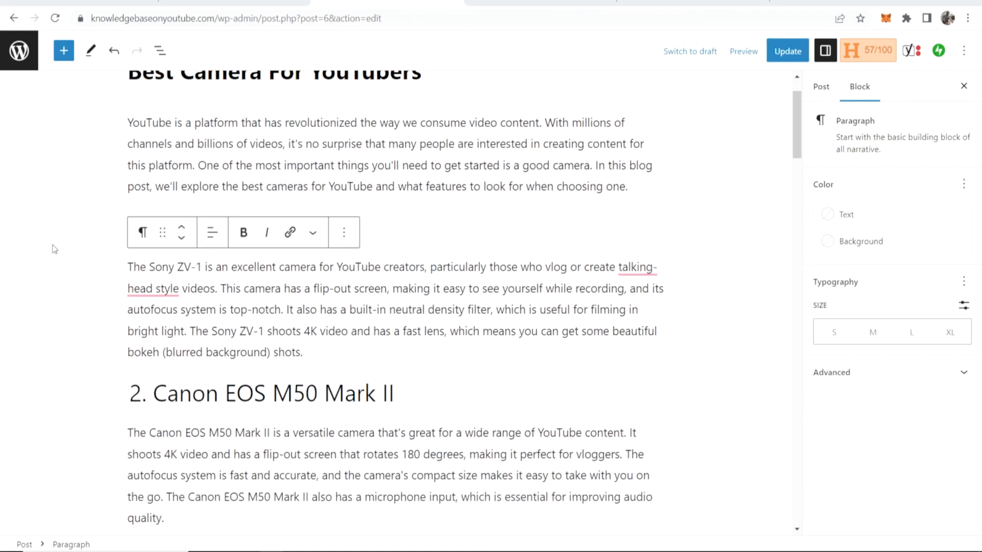
{"action": "left_click", "coordinate": [154, 267]}
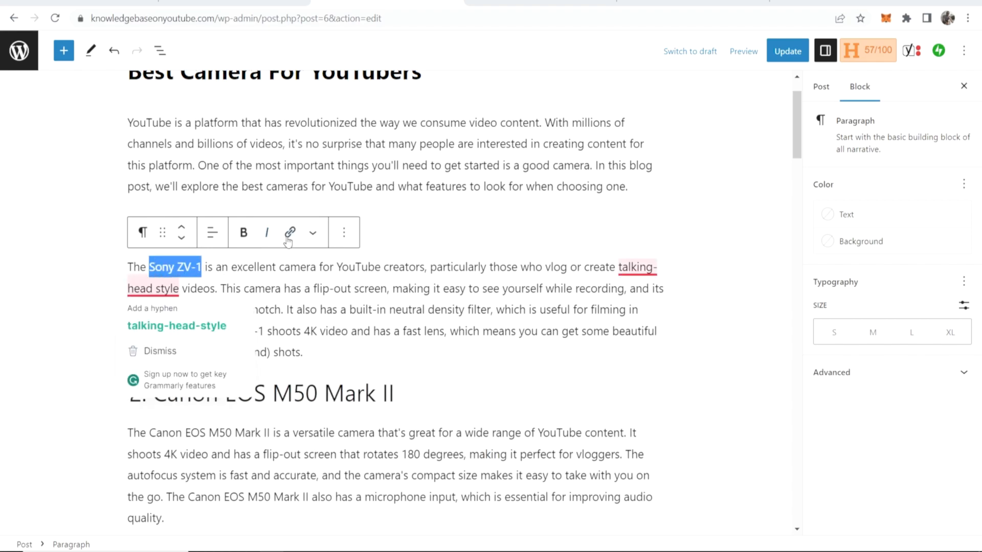
{"action": "left_click", "coordinate": [290, 232]}
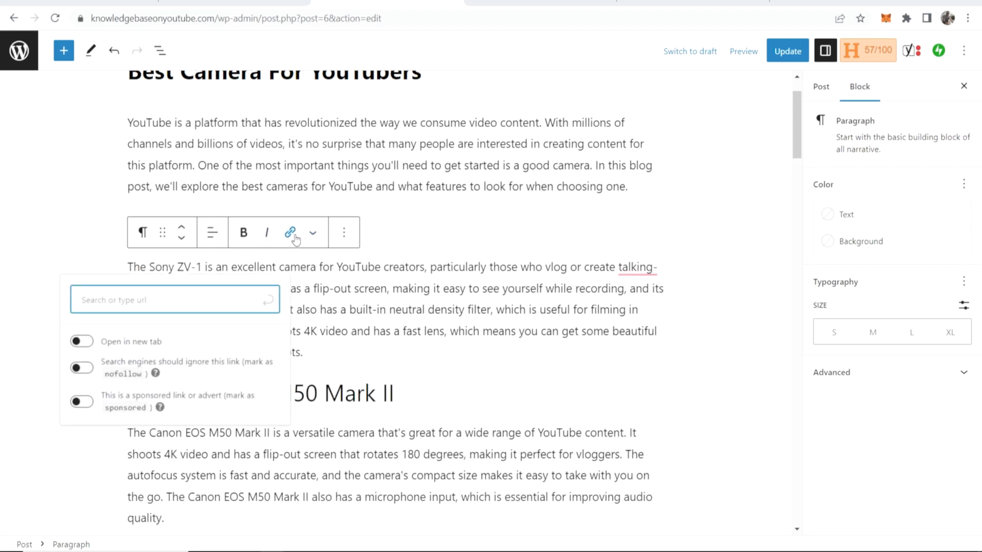
{"action": "type", "text": "https://amzn.to/3AjiBP6"}
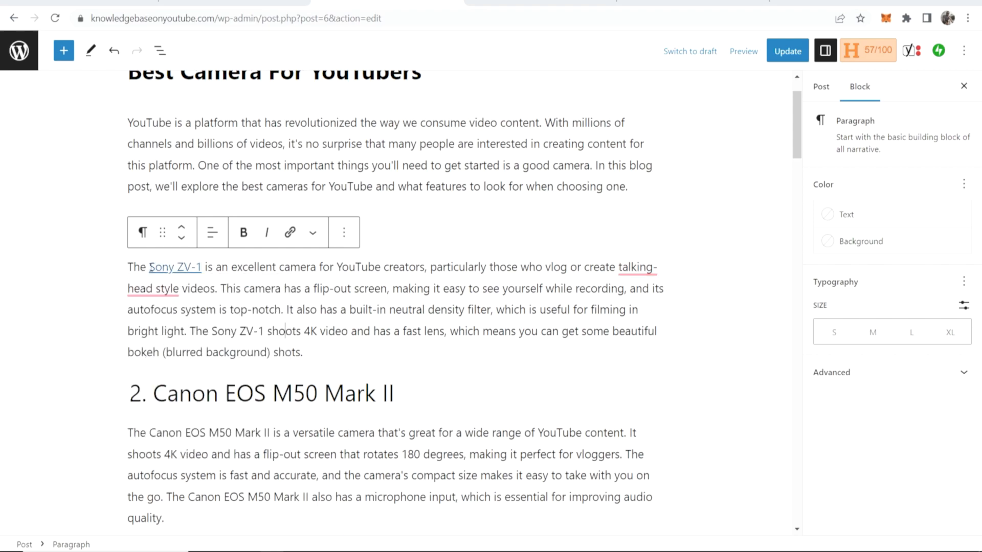
{"action": "left_click", "coordinate": [289, 232]}
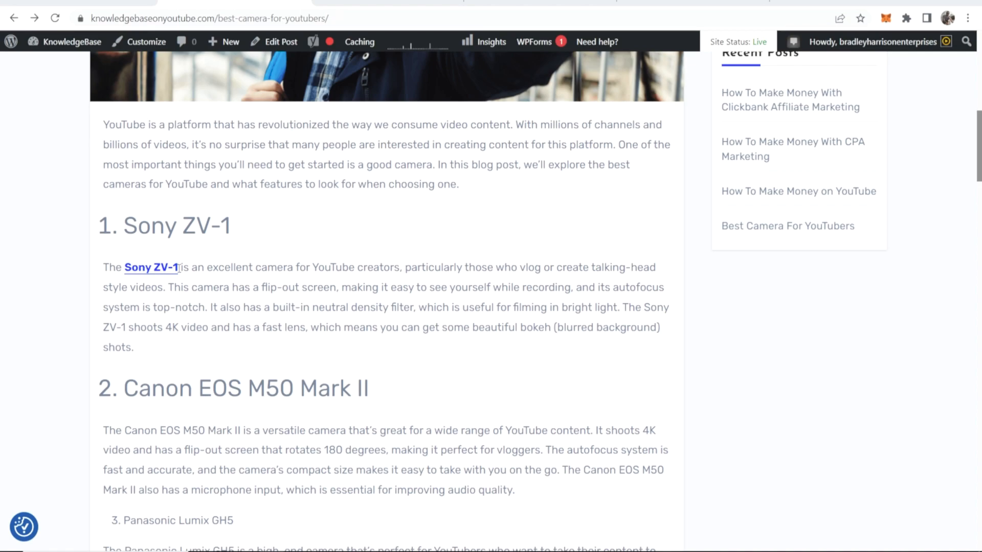
Test the Sony ZV-1 affiliate link on the live post to reach the Amazon page.
{"action": "left_click", "coordinate": [149, 267]}
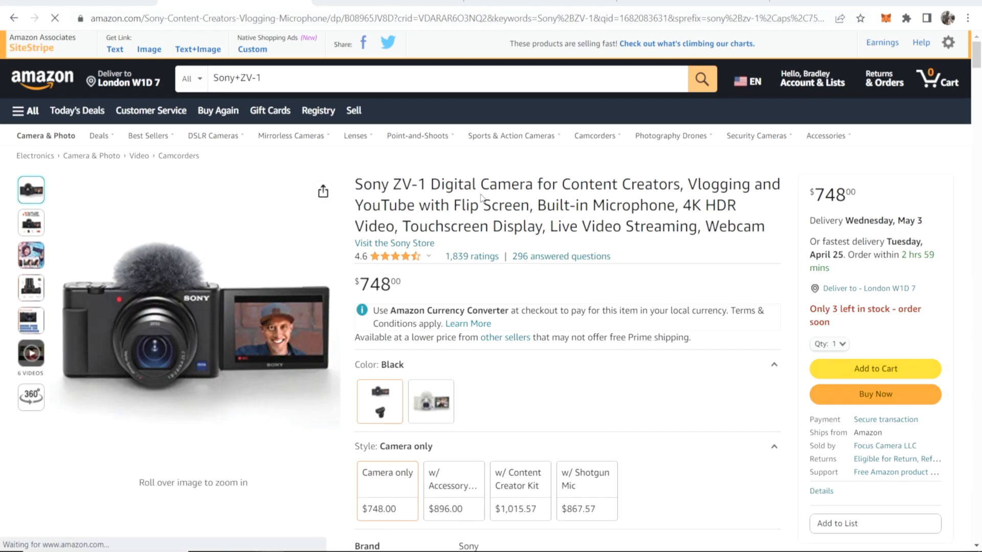
{"action": "mouse_move", "coordinate": [3, 101]}
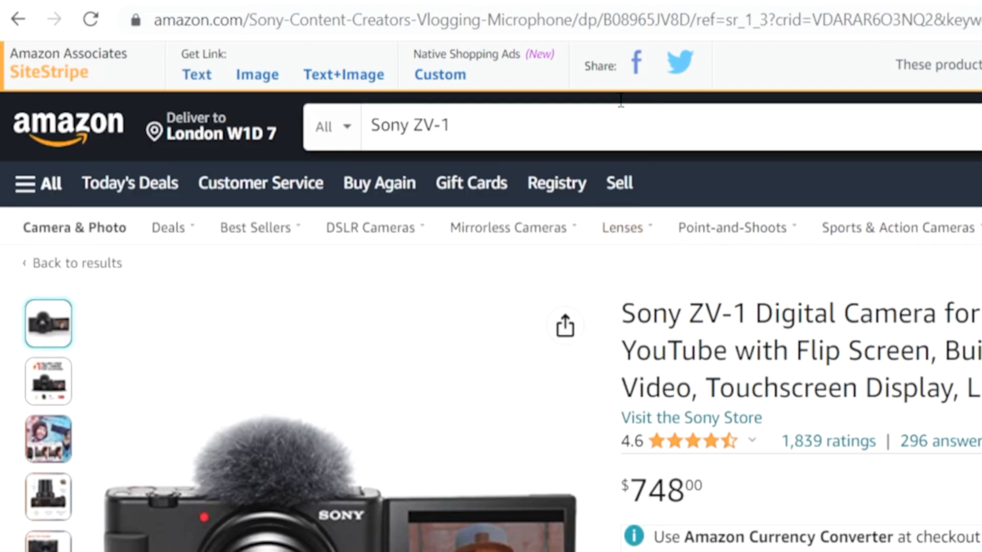
Generate the Large-size SiteStripe image link code for the Sony ZV-1 and copy it.
{"action": "left_click", "coordinate": [256, 73]}
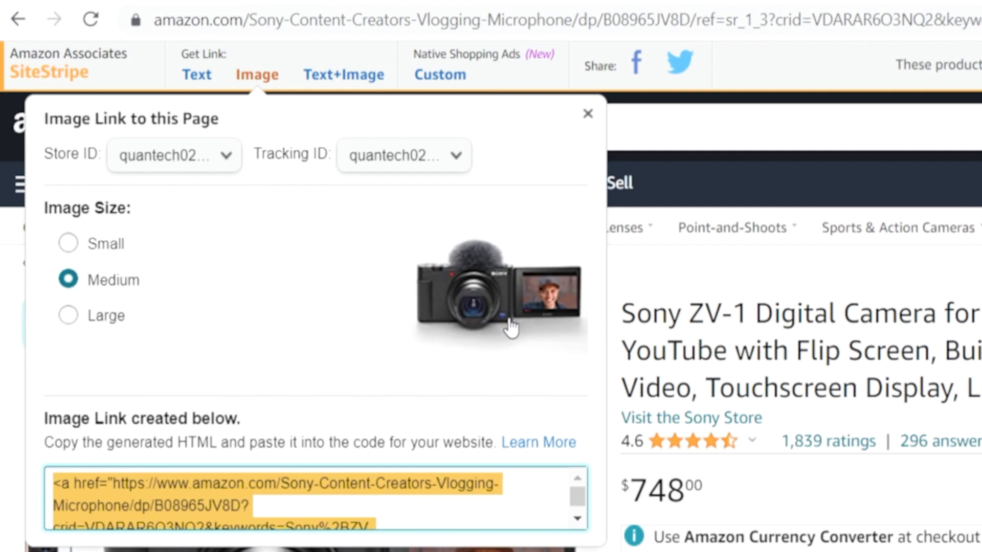
{"action": "left_click", "coordinate": [67, 244]}
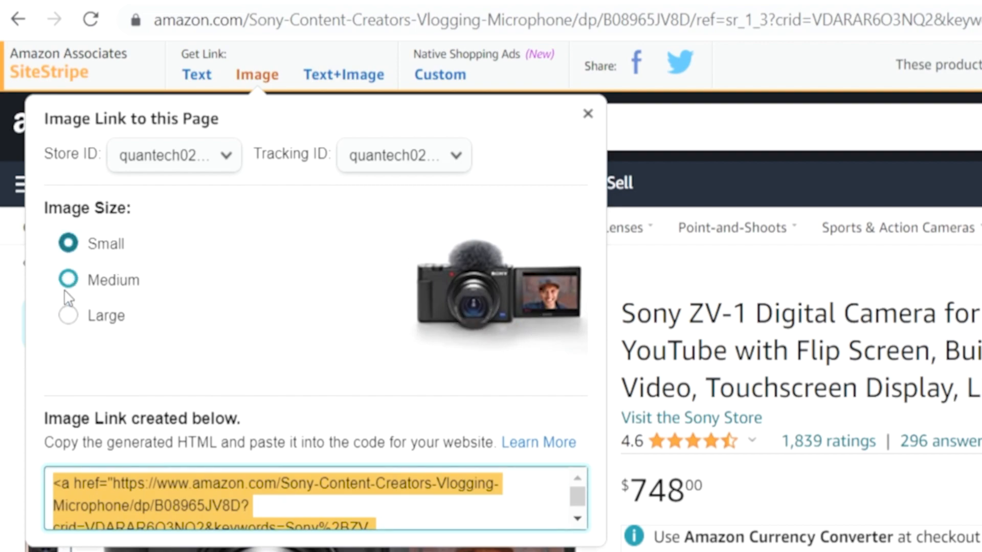
{"action": "left_click", "coordinate": [68, 316]}
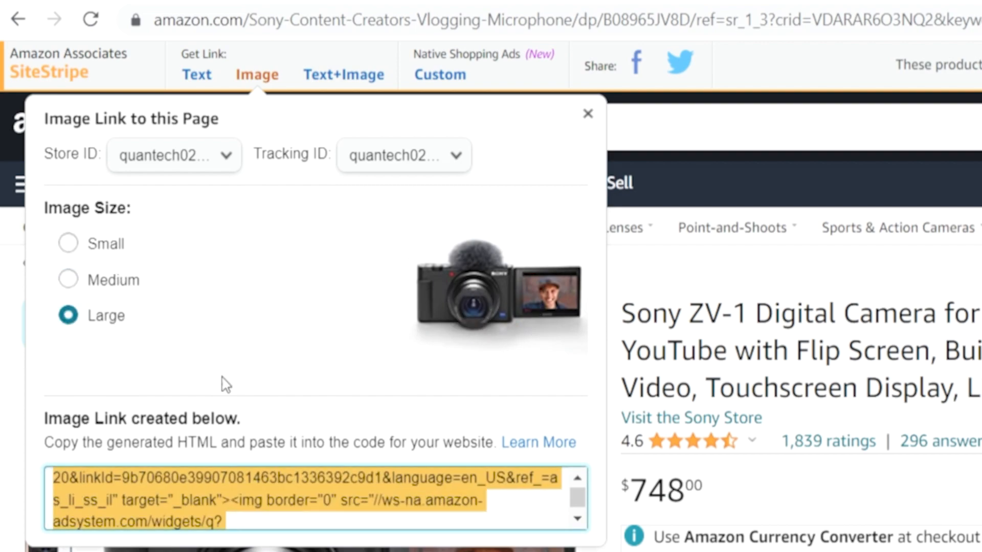
{"action": "right_click", "coordinate": [216, 513]}
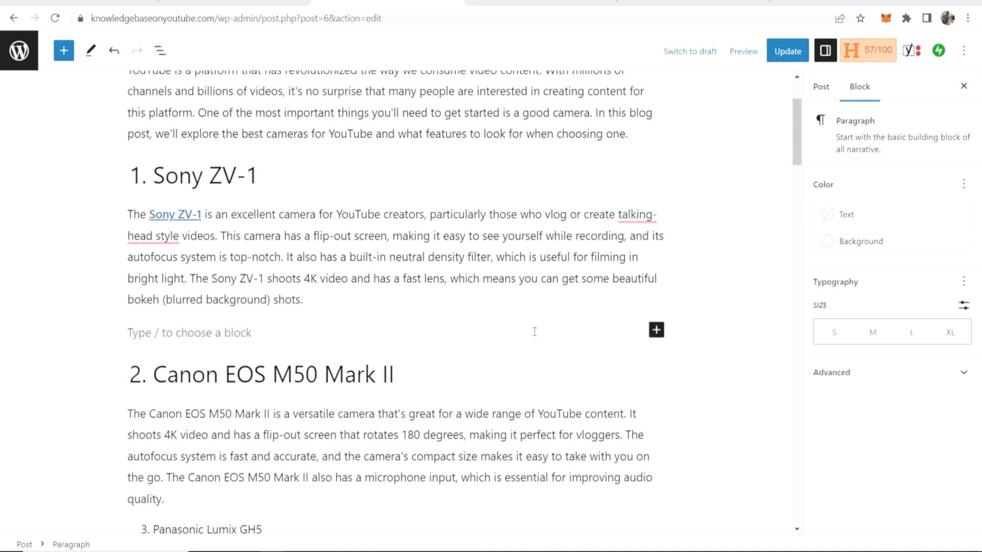
Insert a Custom HTML block with the Amazon image link code and preview the camera photo.
{"action": "left_click", "coordinate": [655, 330]}
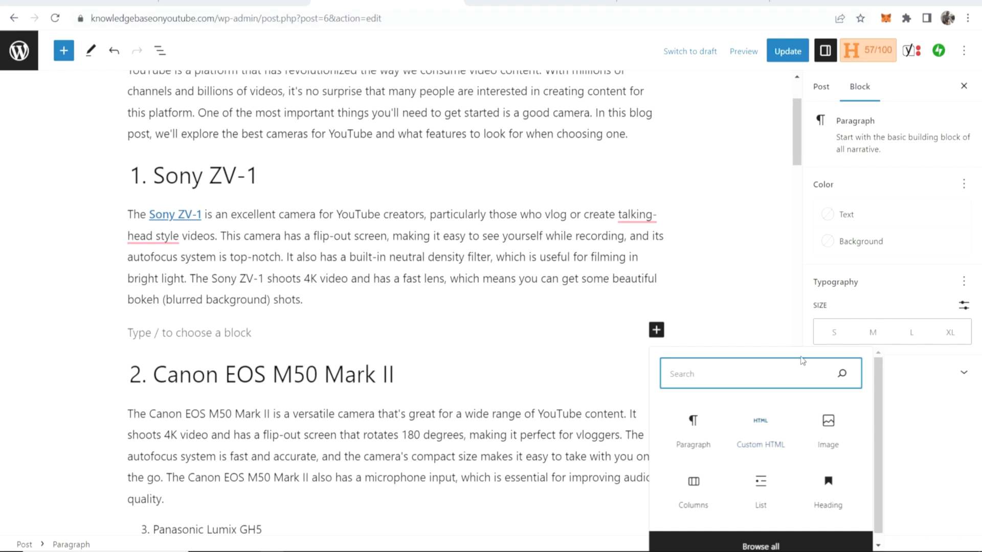
{"action": "type", "text": "html"}
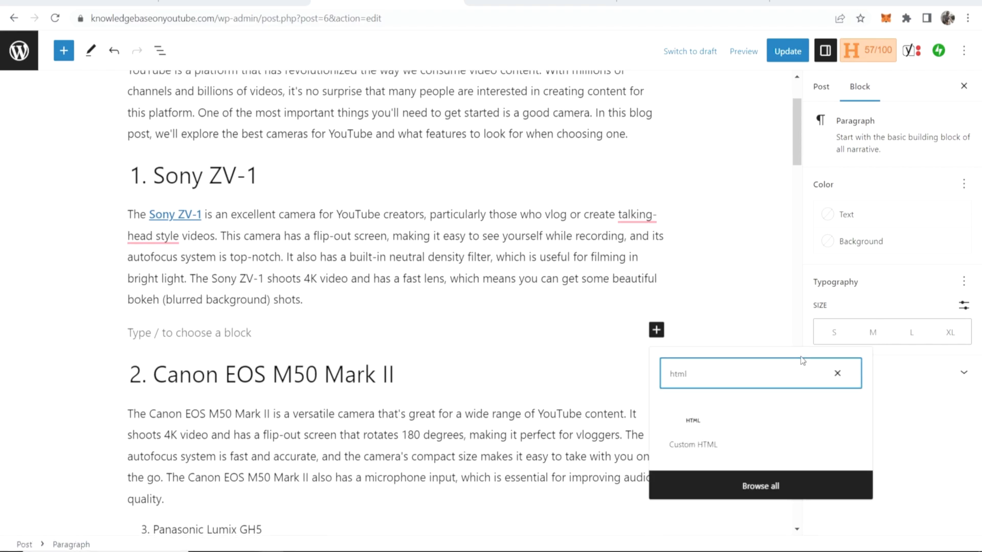
{"action": "left_click", "coordinate": [693, 444]}
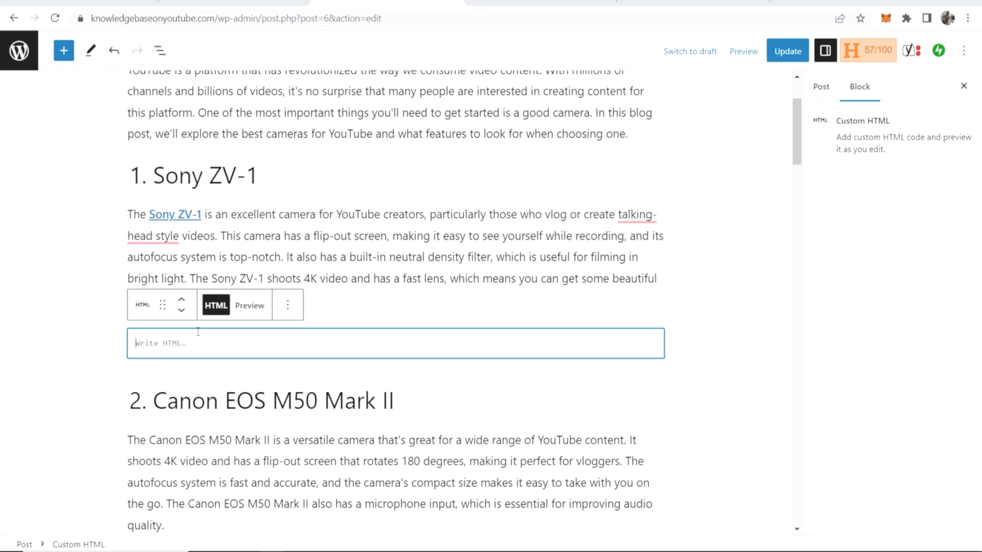
{"action": "type", "text": "<a href=\"https://www.amazon.com/Sony-Content-Creators-Vlogging-Microphone/dp/B08965JV8D?..."}
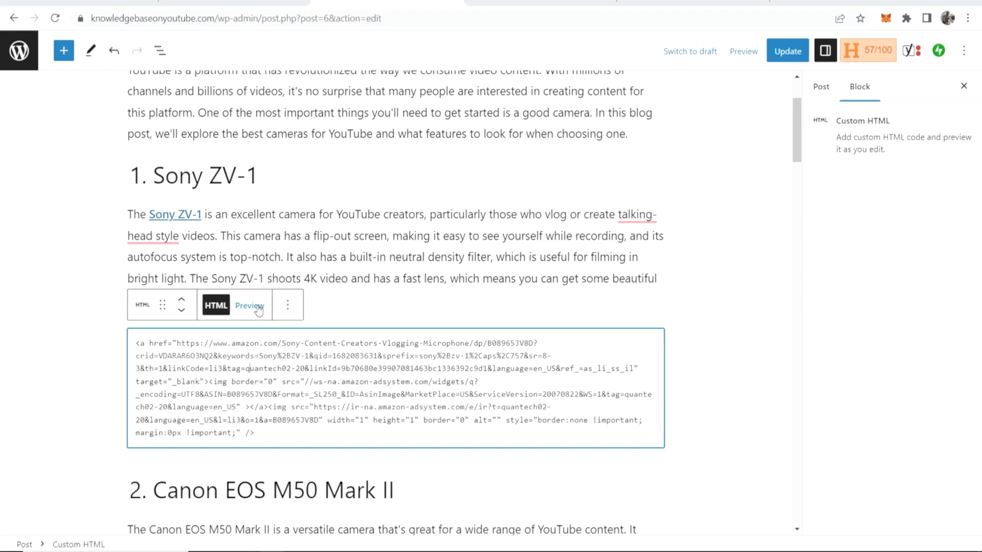
{"action": "left_click", "coordinate": [249, 305]}
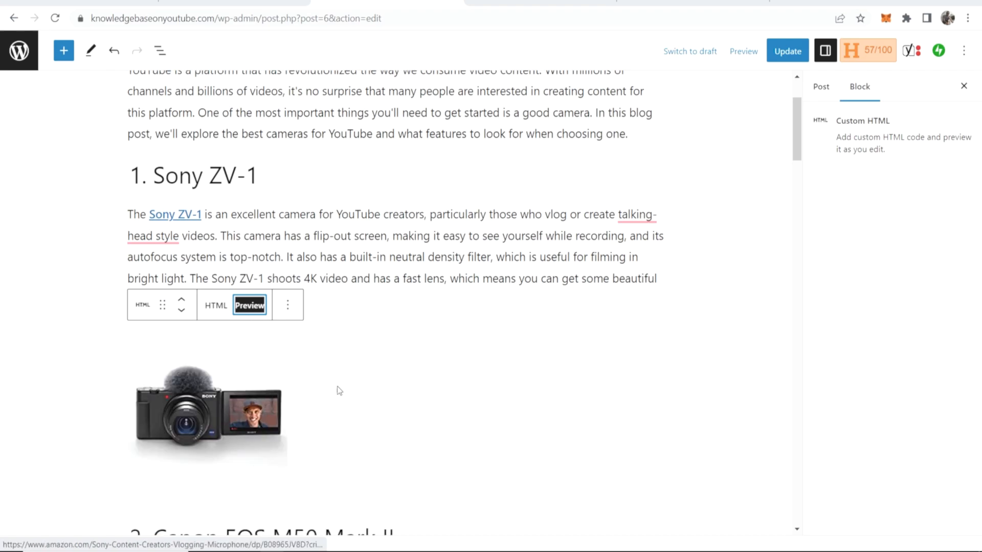
{"action": "scroll", "scroll_direction": "down", "scroll_amount": 3}
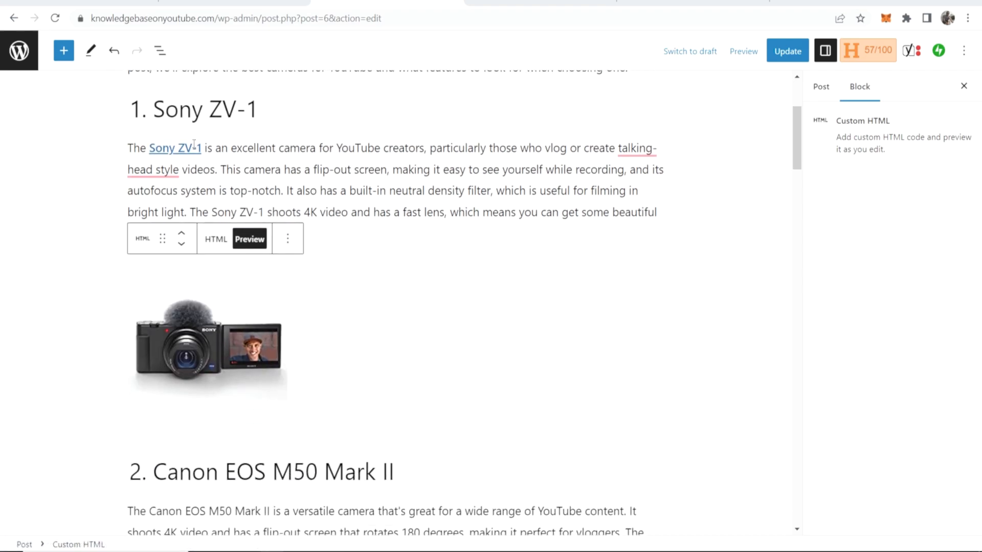
{"action": "mouse_move", "coordinate": [63, 50]}
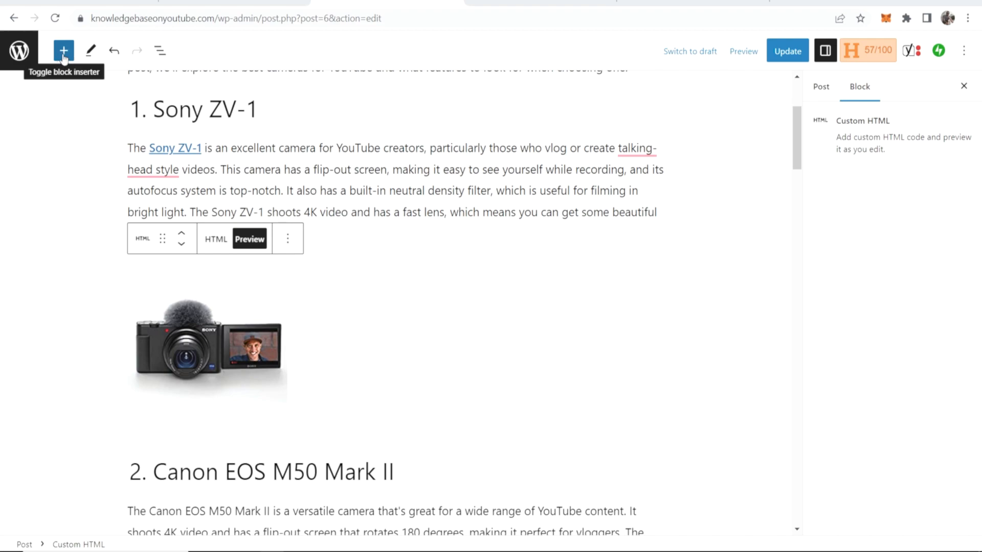
Add a two-column layout: Custom HTML in the first column, 'asdasd' text in the second.
{"action": "left_click", "coordinate": [62, 50]}
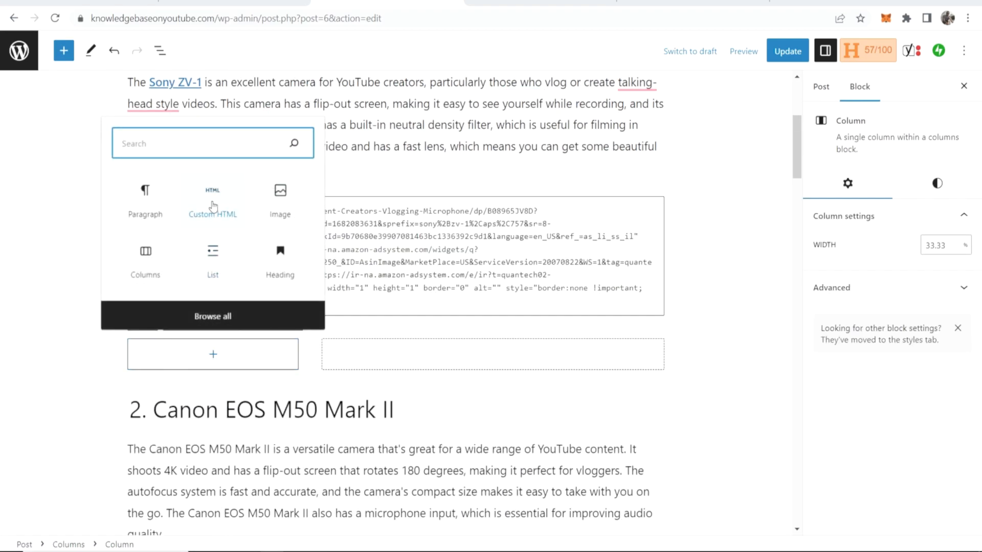
{"action": "left_click", "coordinate": [212, 201]}
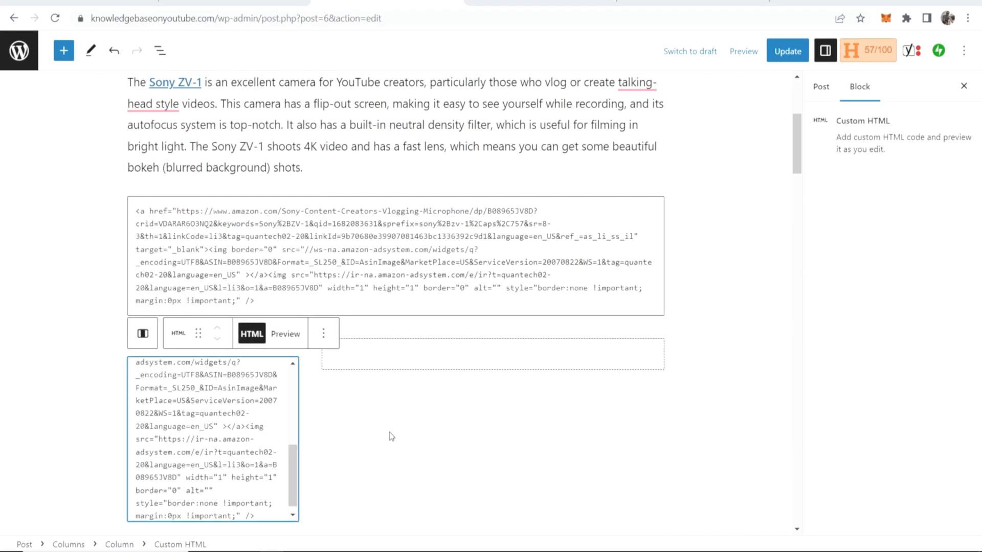
{"action": "left_click", "coordinate": [323, 333]}
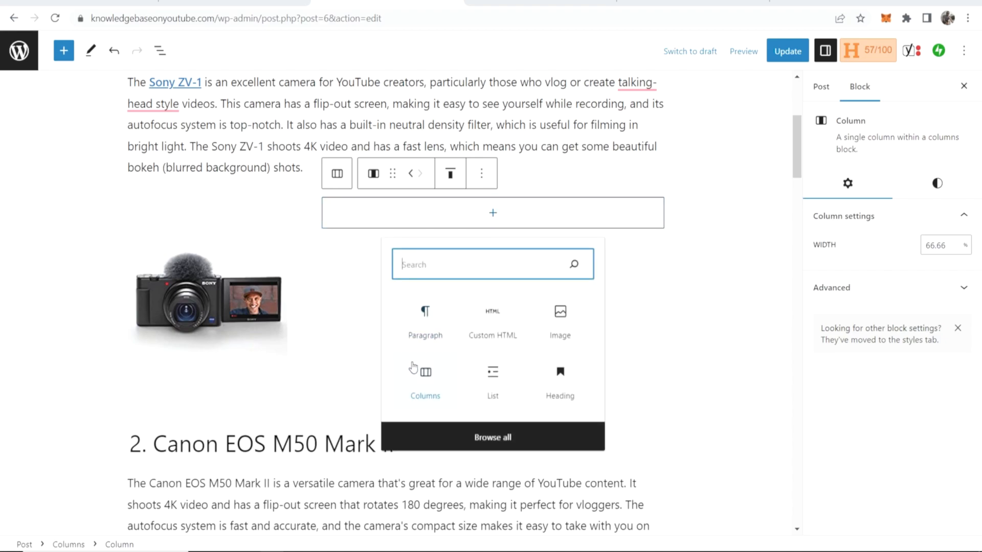
{"action": "type", "text": "asdasdasdasdasd"}
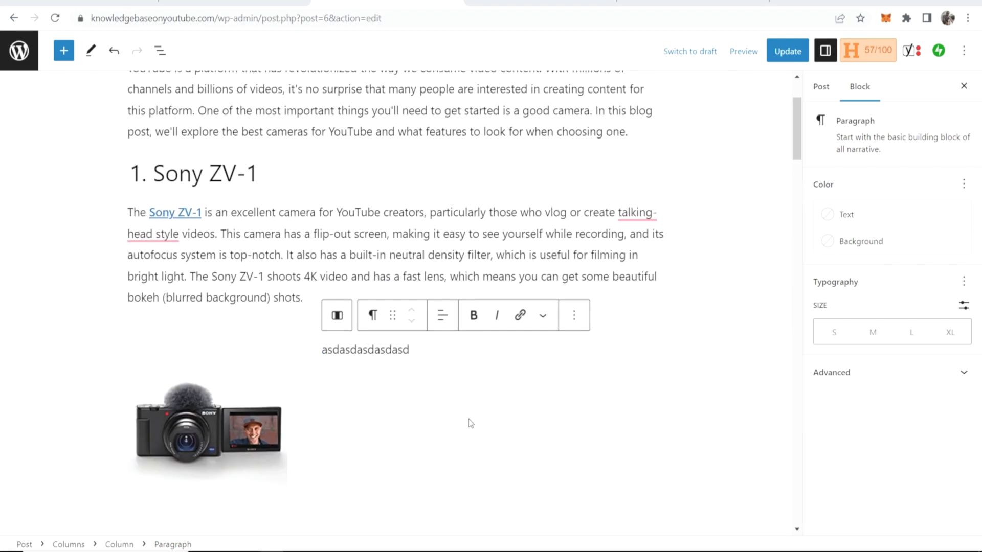
Update the post and view the new column layout on the live site.
{"action": "scroll", "scroll_direction": "down", "scroll_amount": 3}
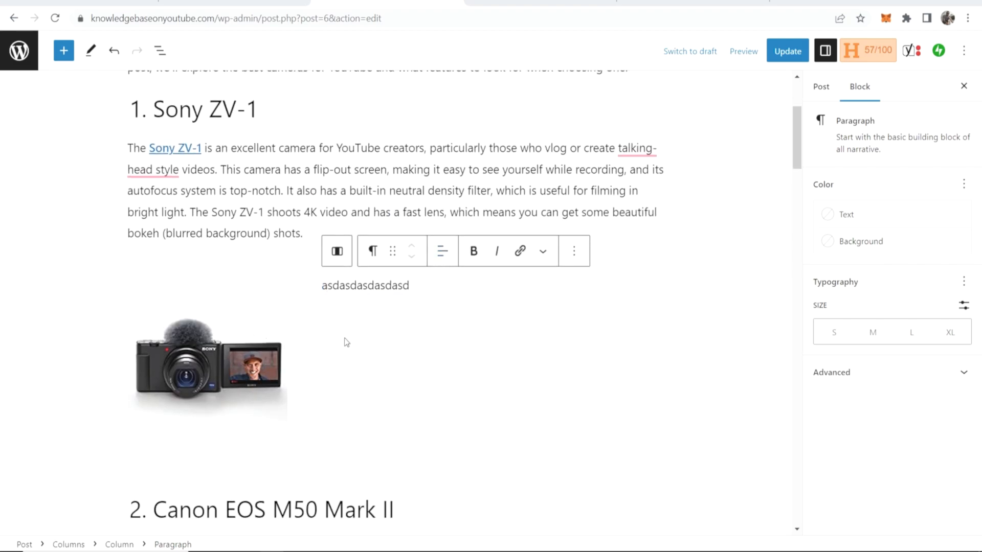
{"action": "mouse_move", "coordinate": [403, 382]}
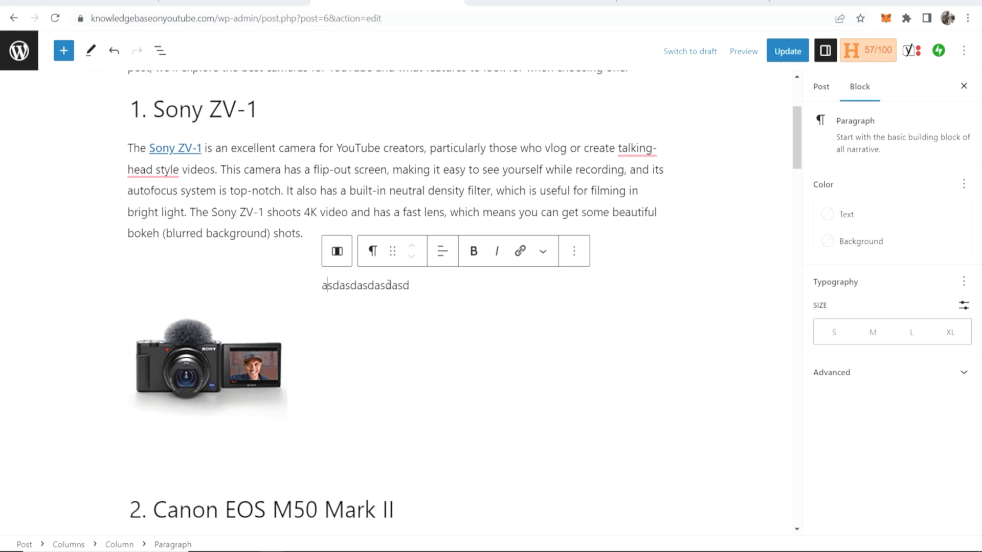
{"action": "left_click", "coordinate": [787, 51]}
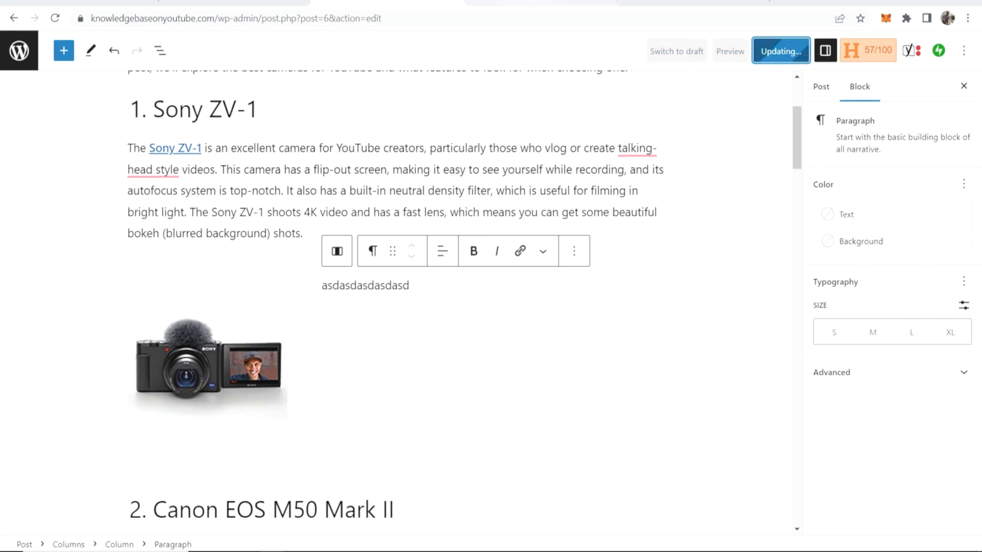
{"action": "left_click", "coordinate": [780, 51]}
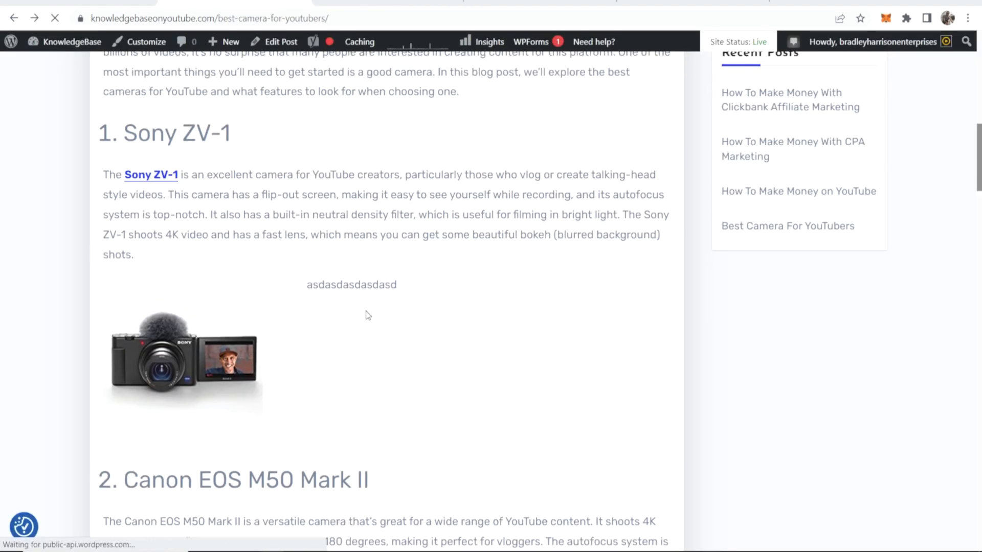